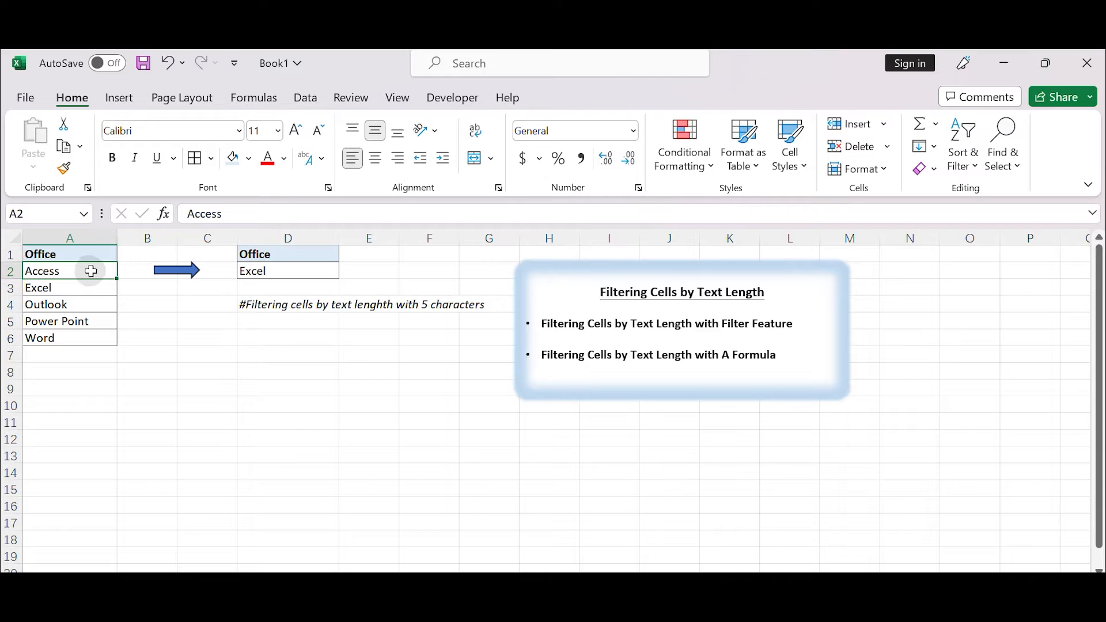
mouse_move(638, 296)
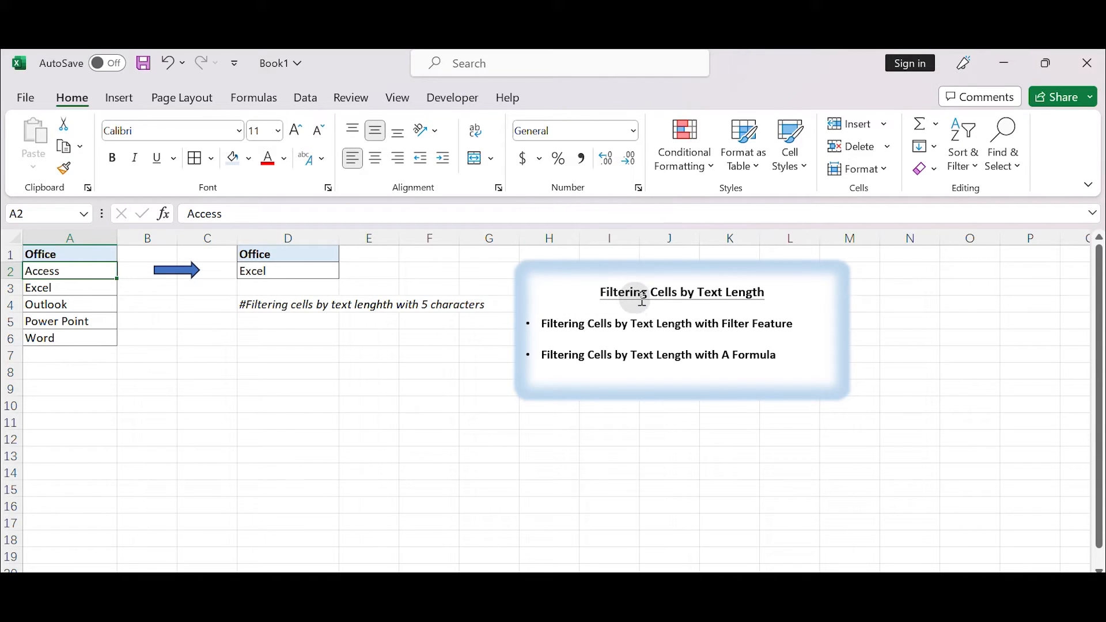
mouse_move(765, 301)
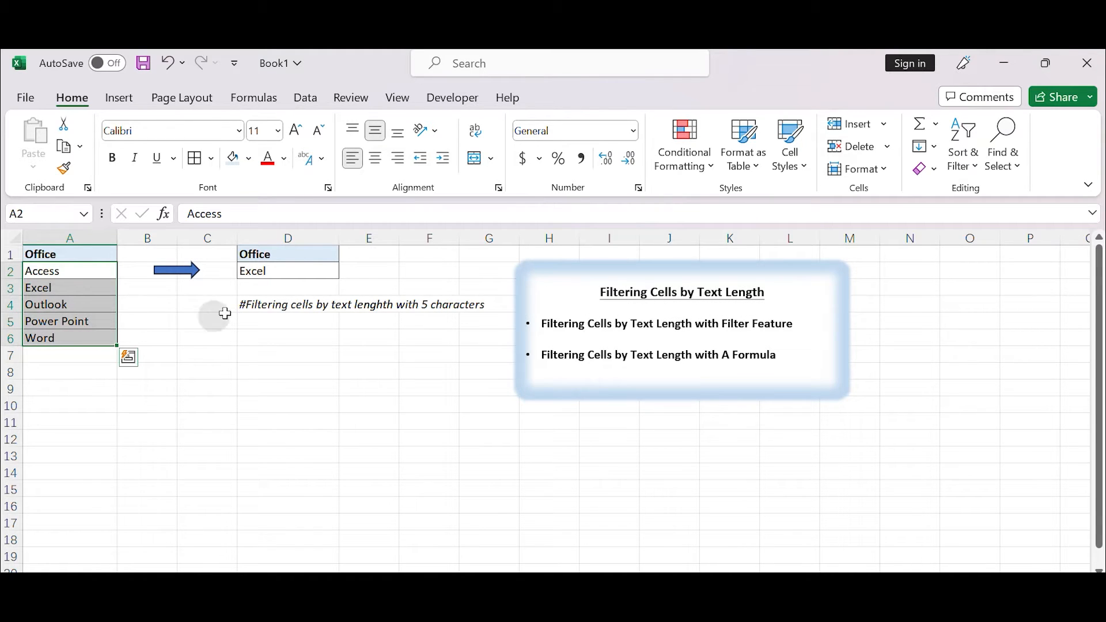
Clear the sample result in column D and move the five-character note to A8 below the list
click(289, 270)
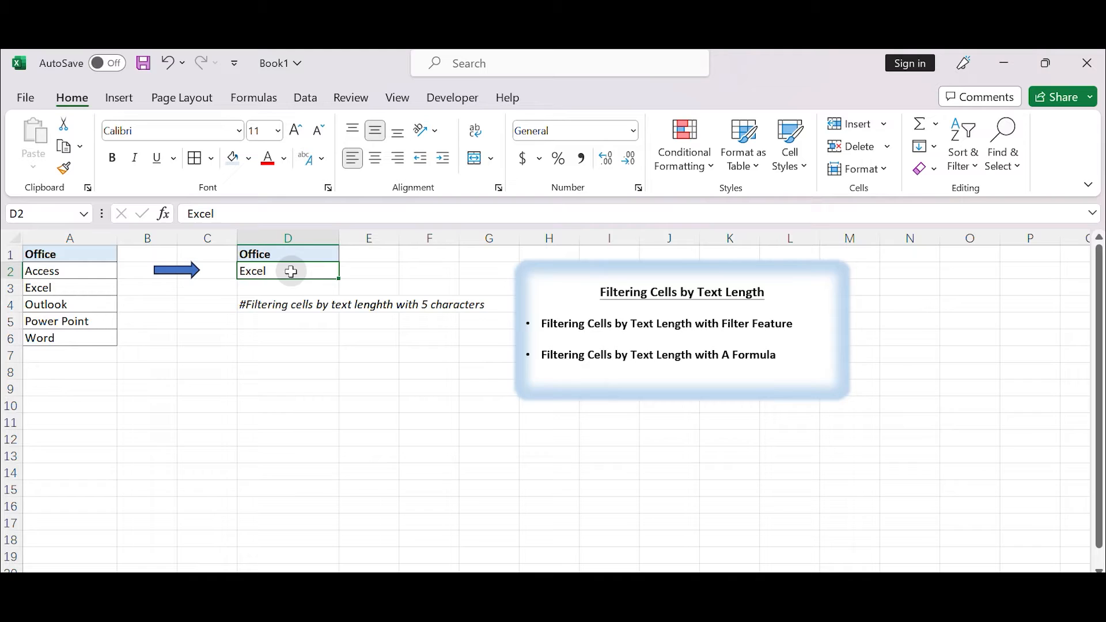
click(288, 305)
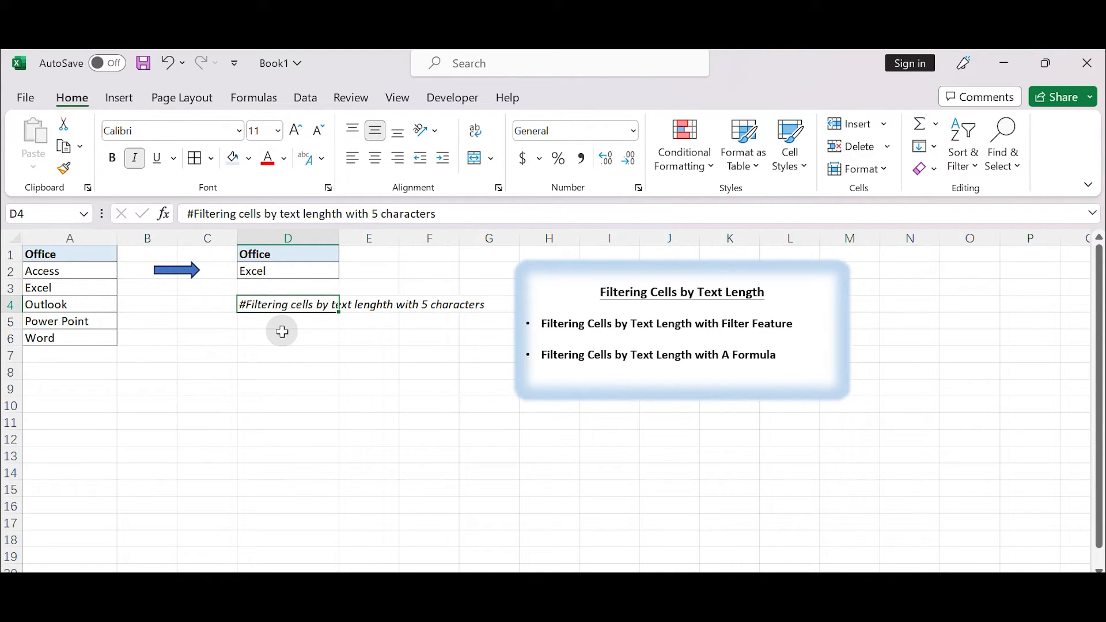
click(69, 253)
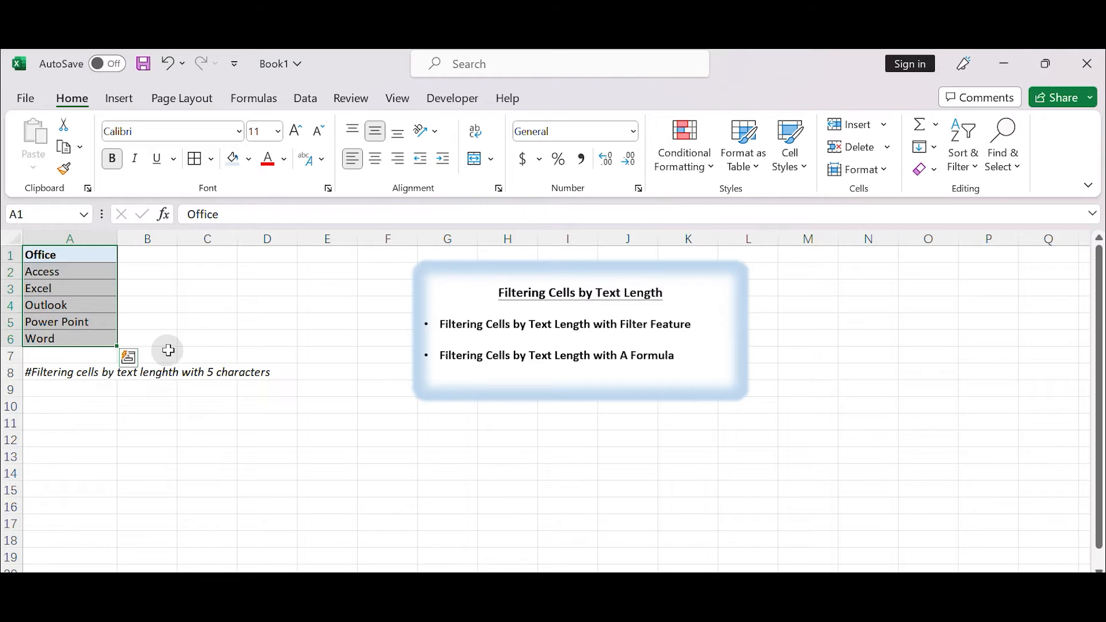
Enable AutoFilter on the Office header and bring up its filter dropdown
click(71, 255)
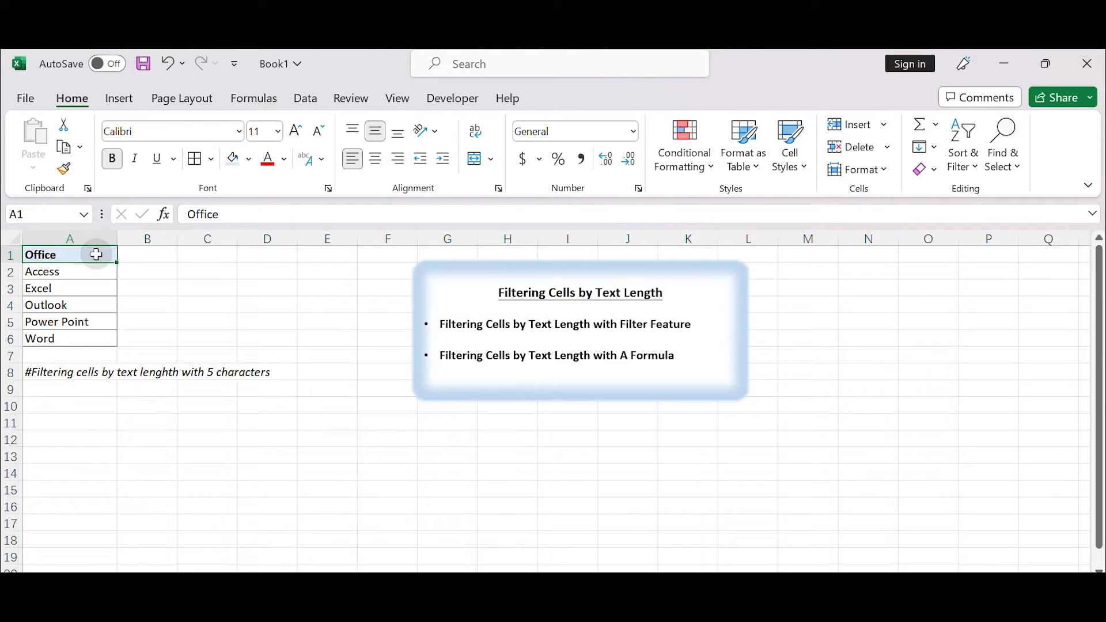
click(304, 98)
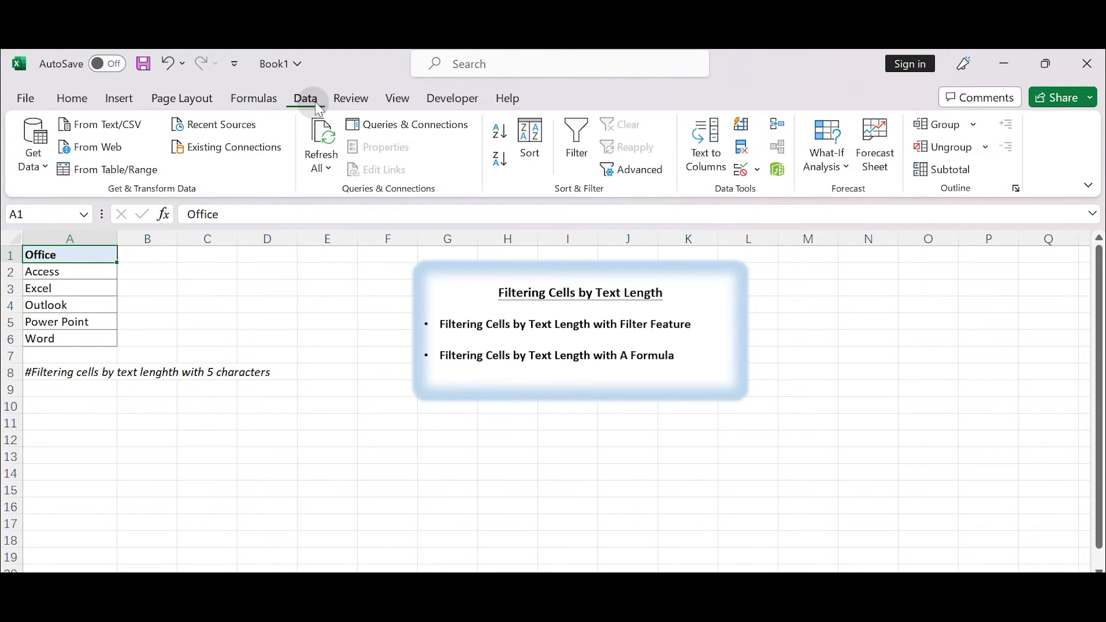
mouse_move(609, 205)
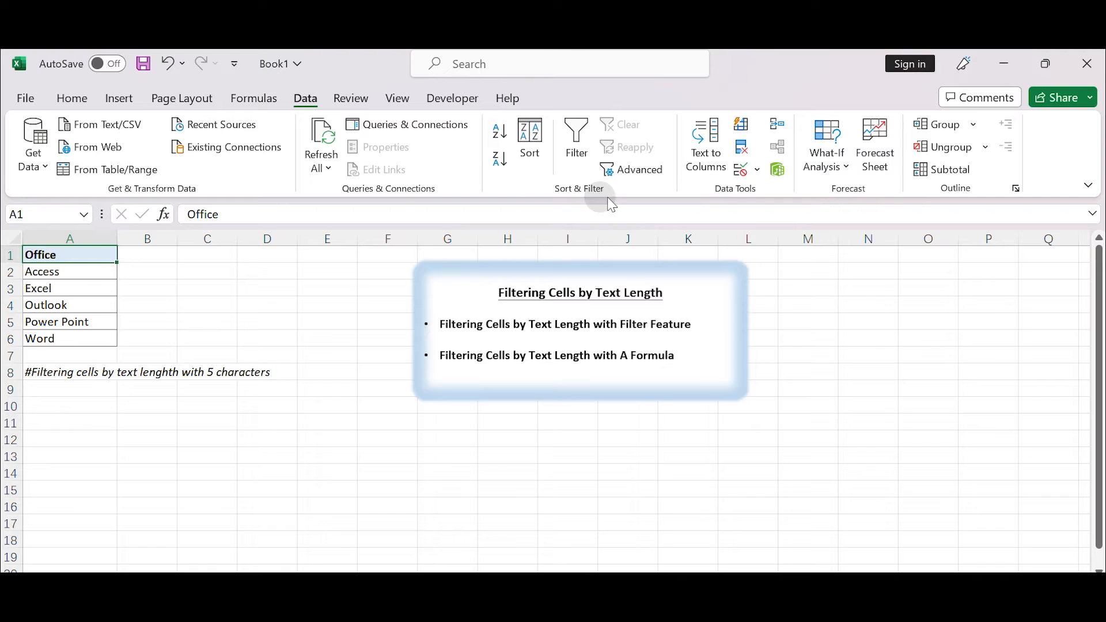
click(576, 137)
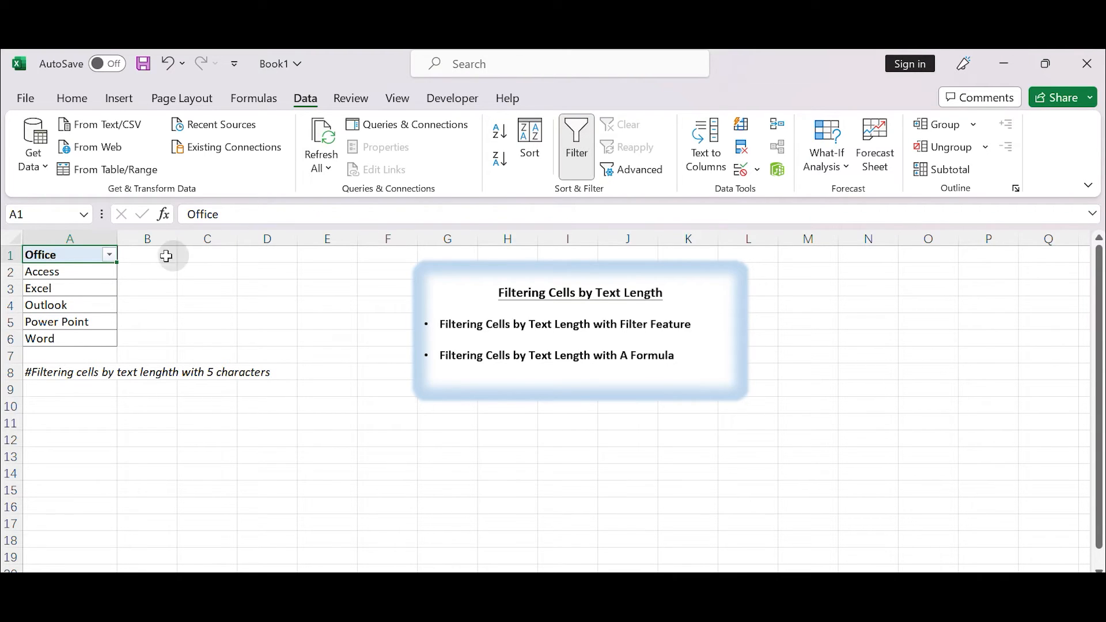
mouse_move(109, 255)
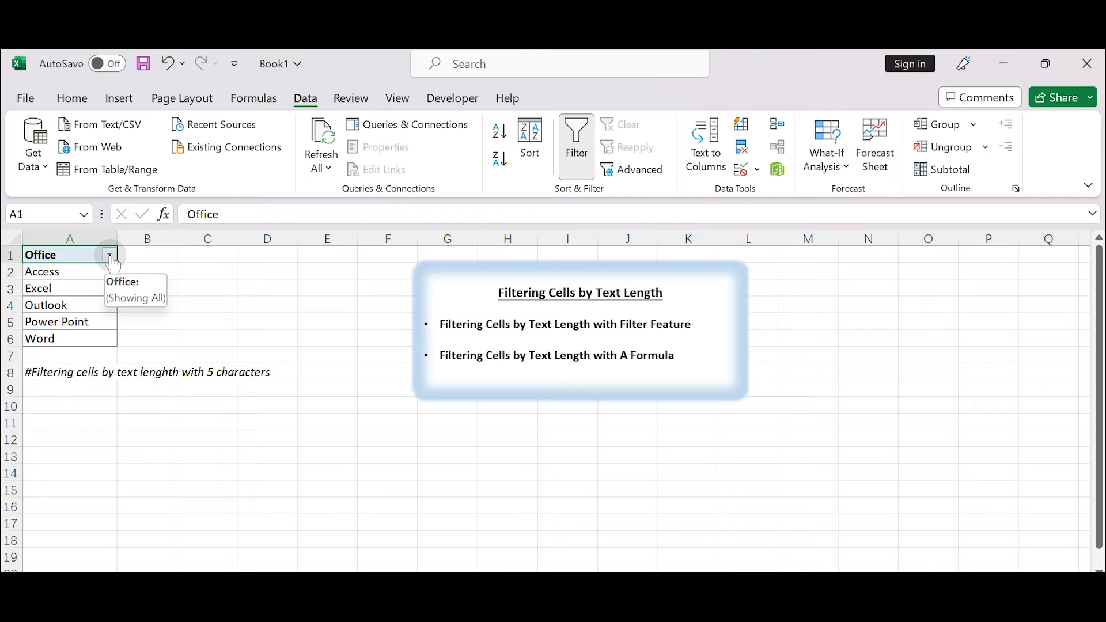
click(110, 255)
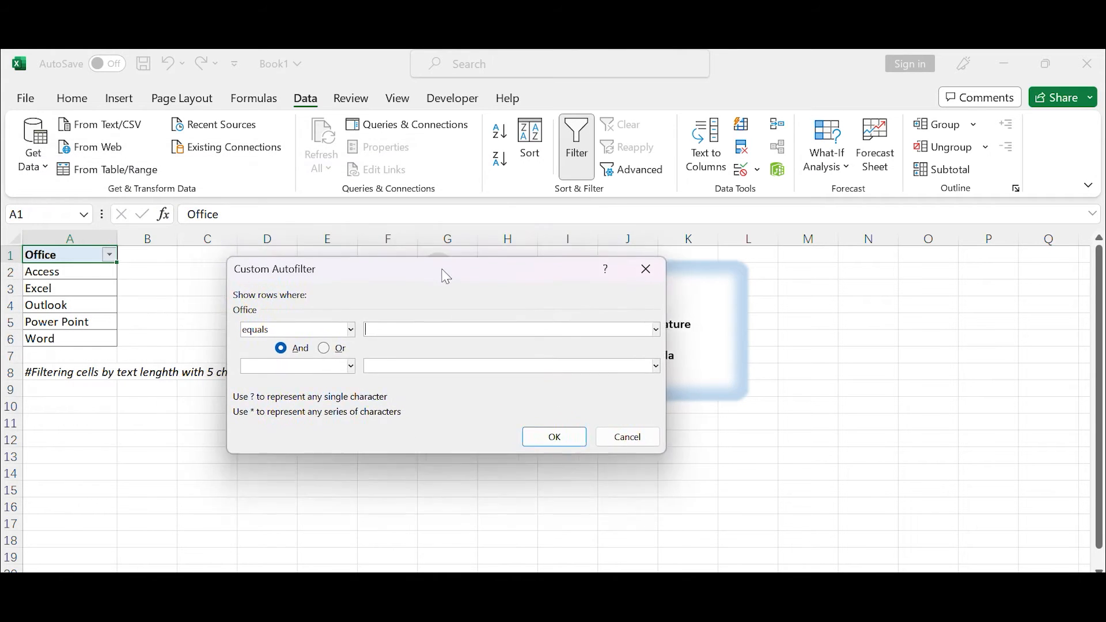
Enter the wildcard pattern ????? as the 'equals' value in the Custom AutoFilter dialog
drag(445, 269, 498, 300)
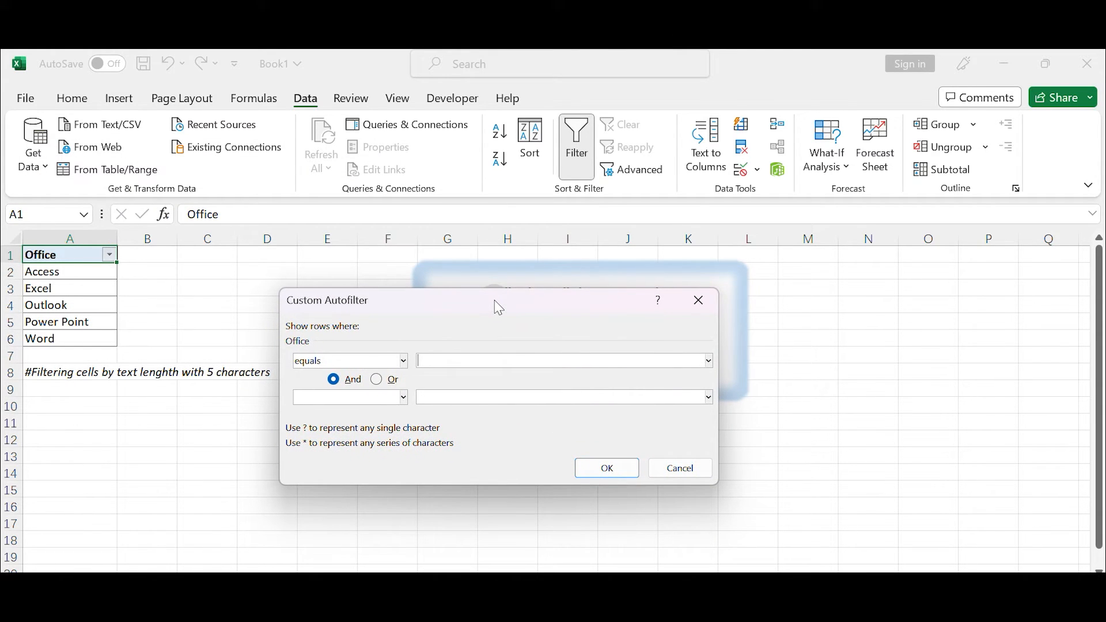
click(561, 360)
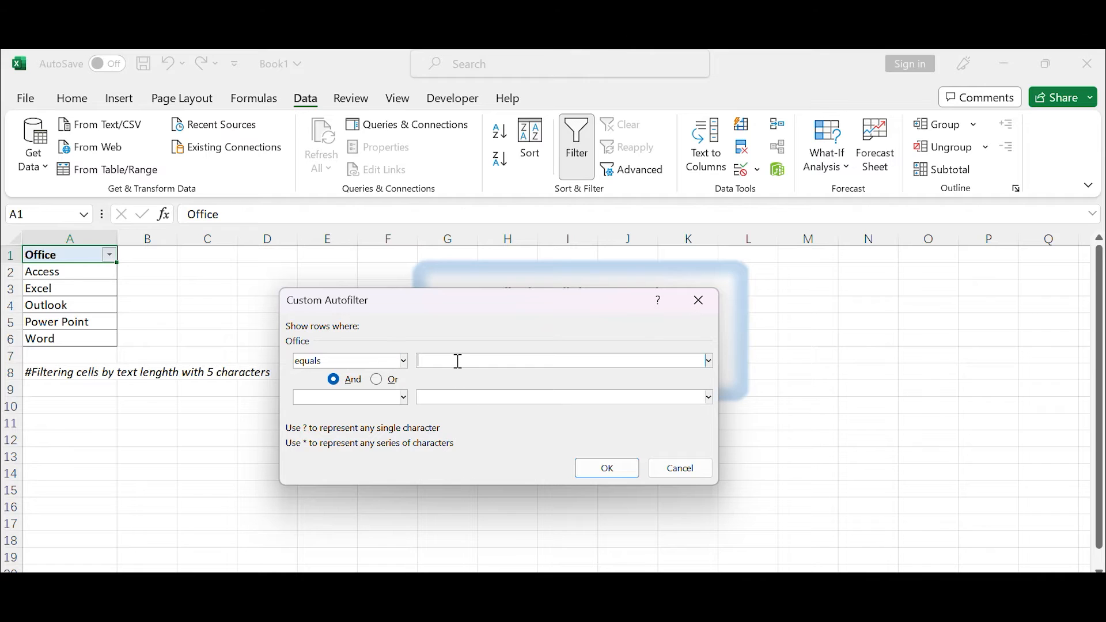
mouse_move(439, 356)
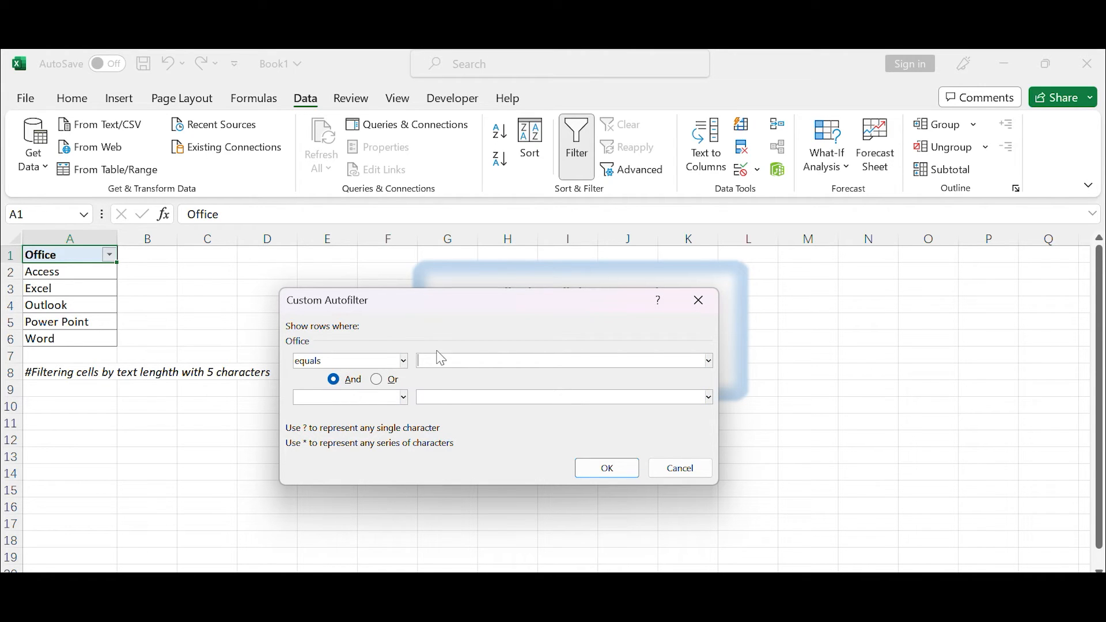
mouse_move(355, 380)
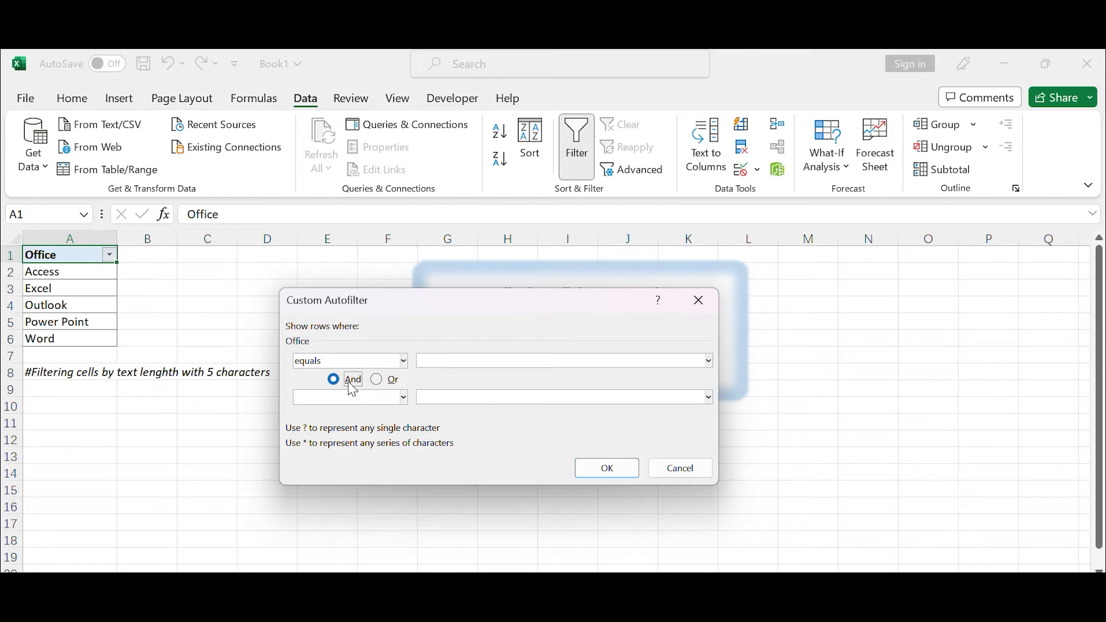
mouse_move(346, 445)
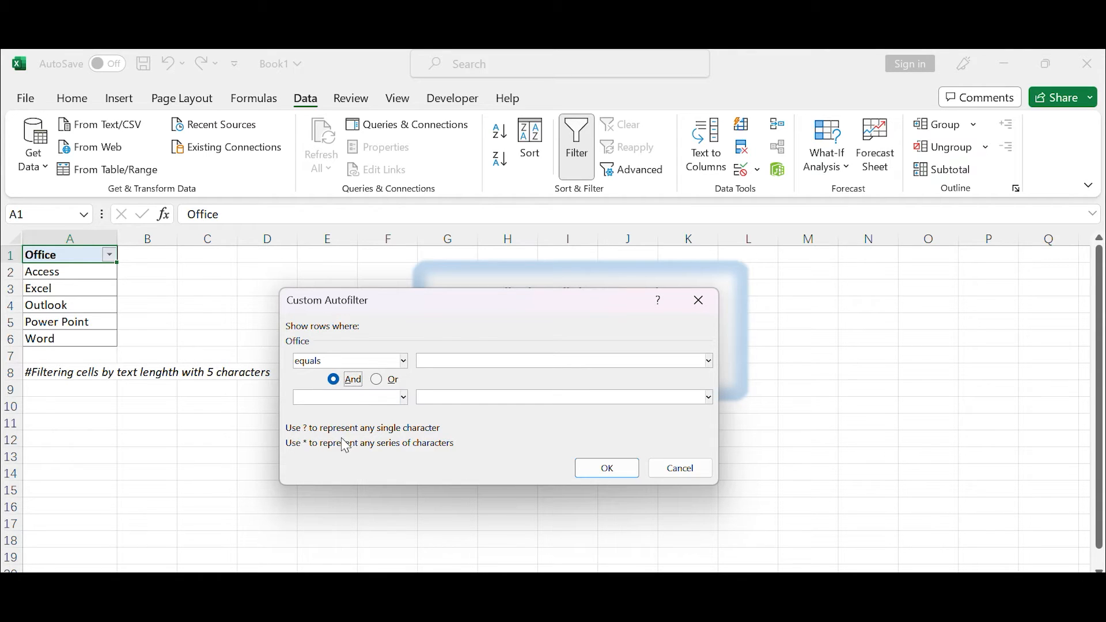
mouse_move(489, 425)
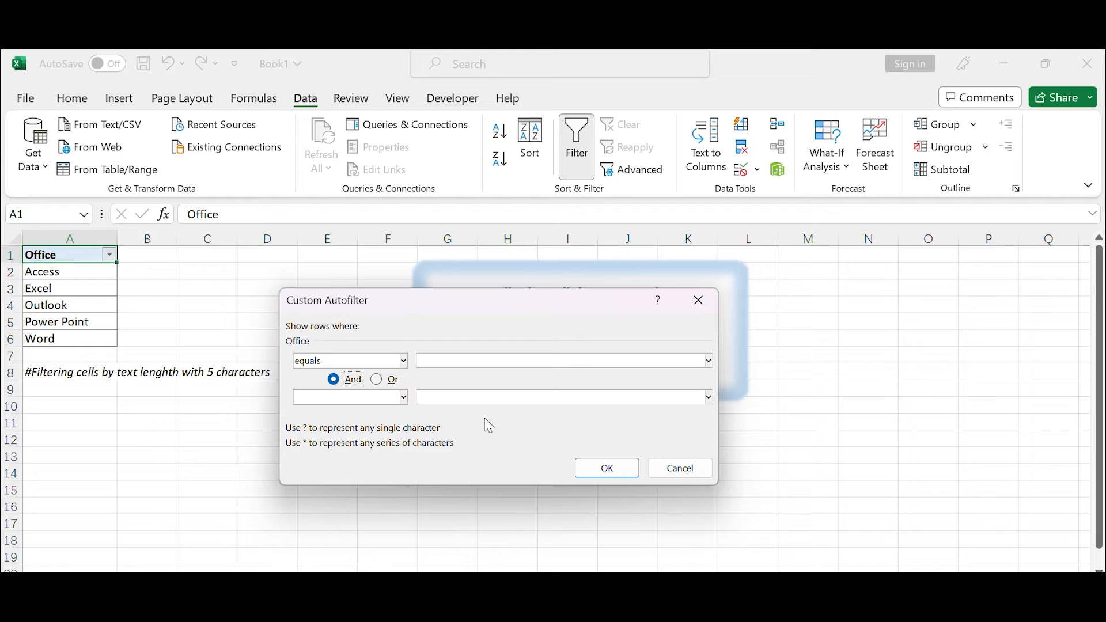
click(557, 361)
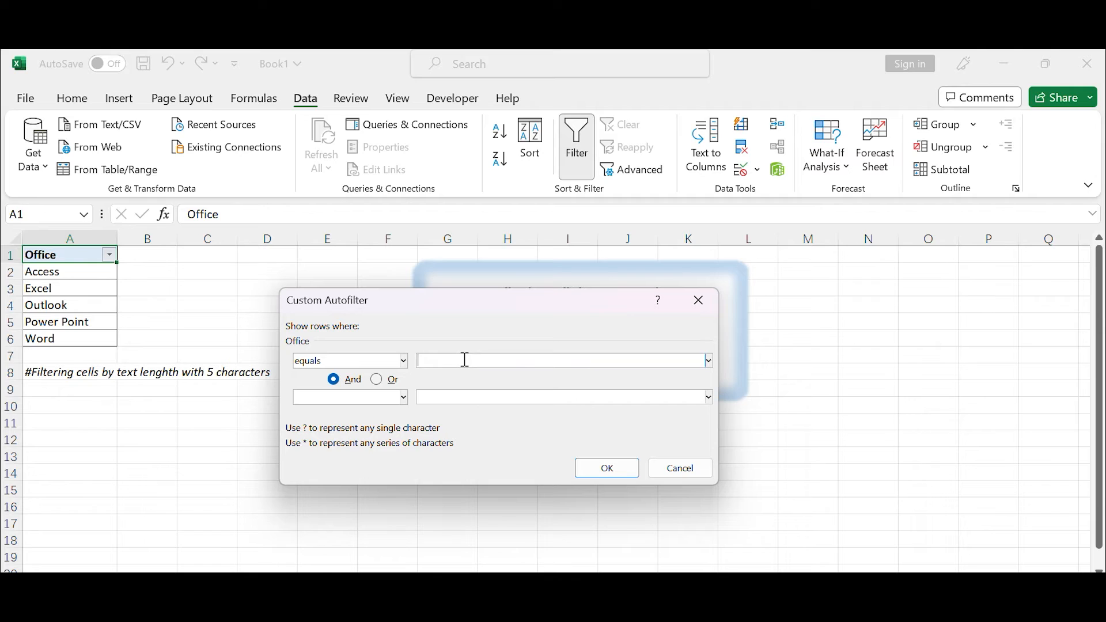
text(???)
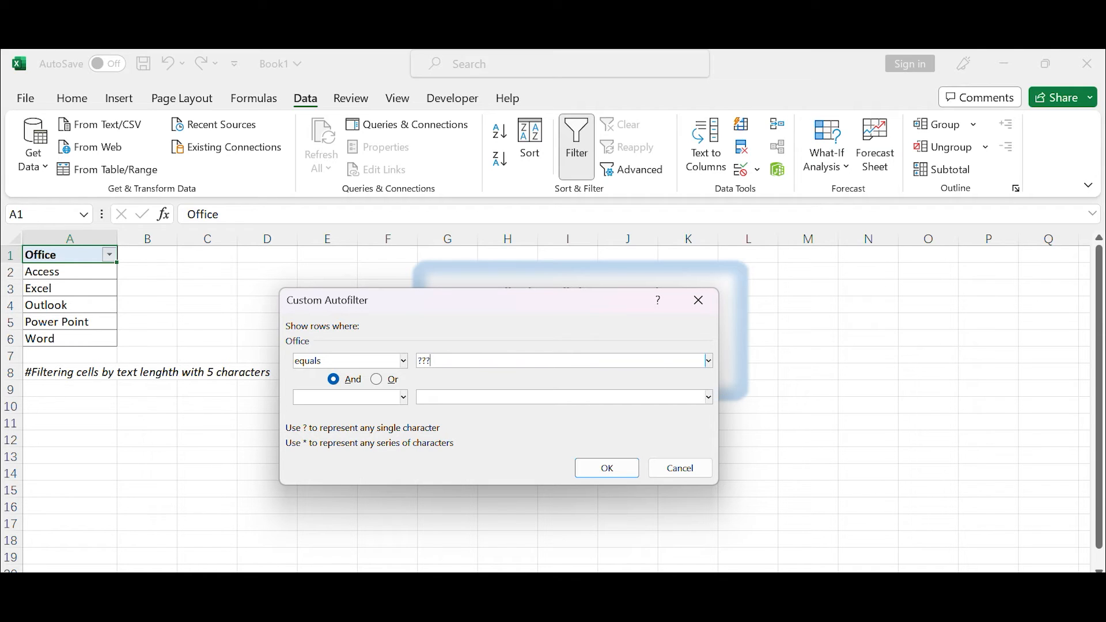
text(??)
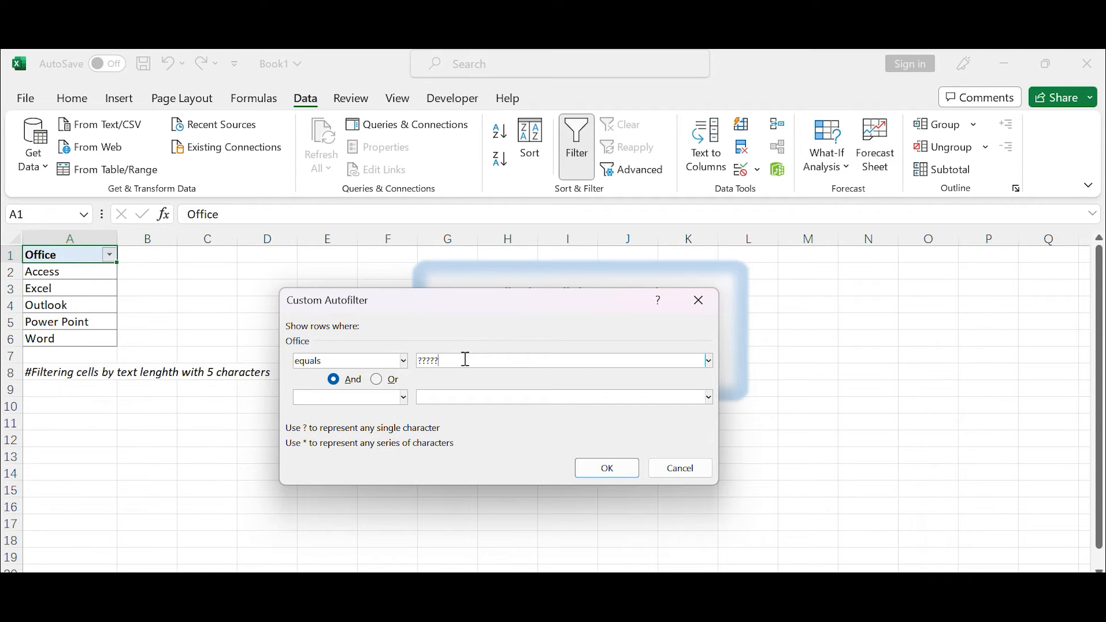
mouse_move(606, 468)
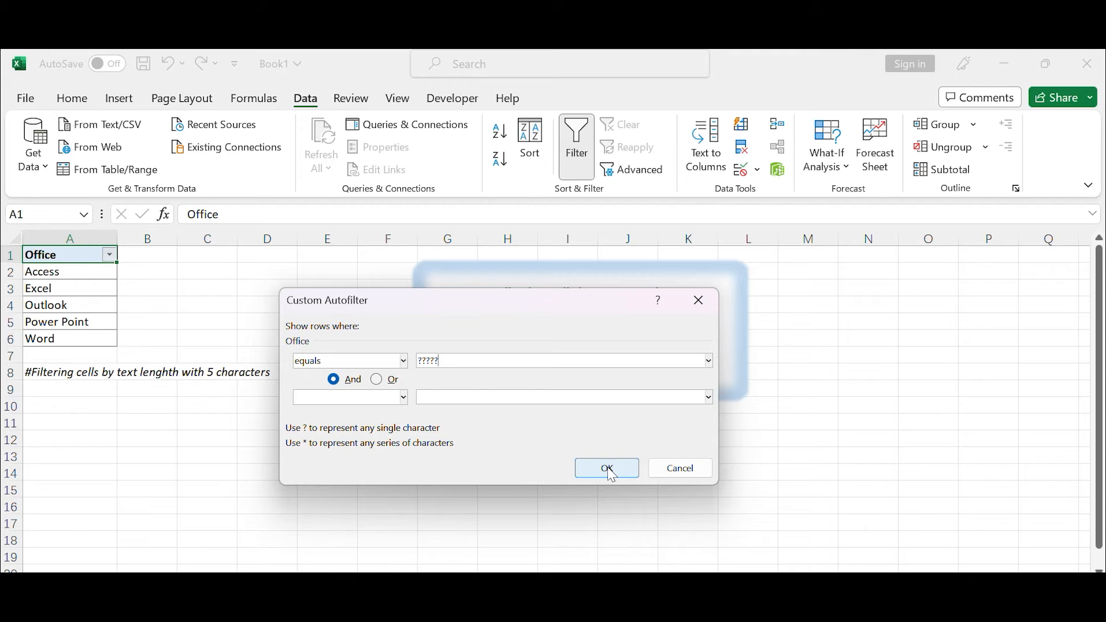
Apply the ????? filter so only the Excel entry remains under Office
click(607, 467)
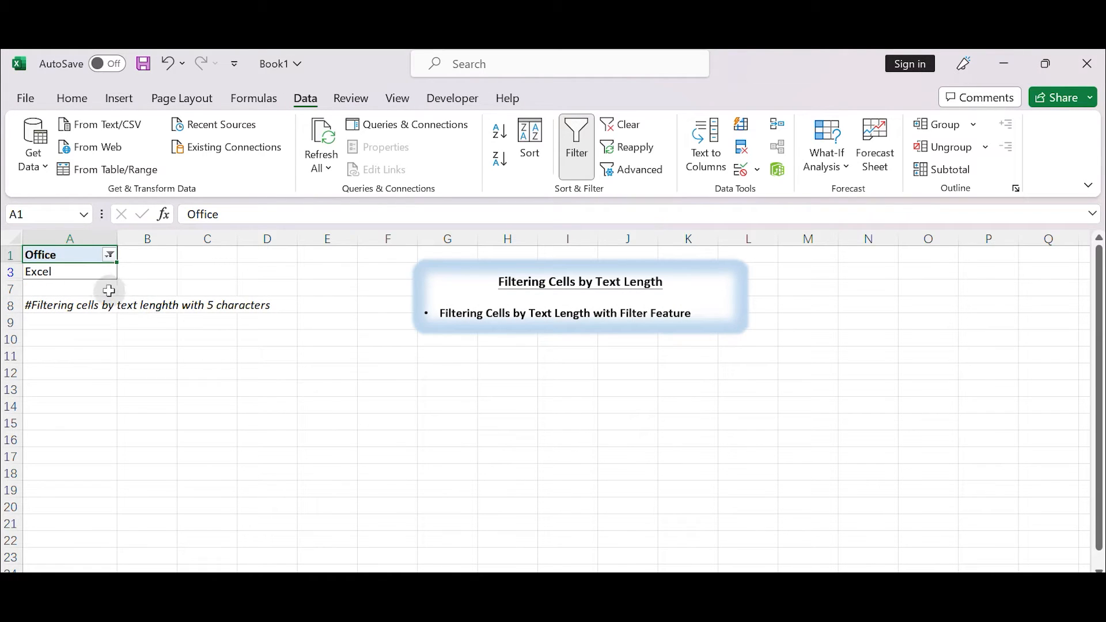
click(69, 272)
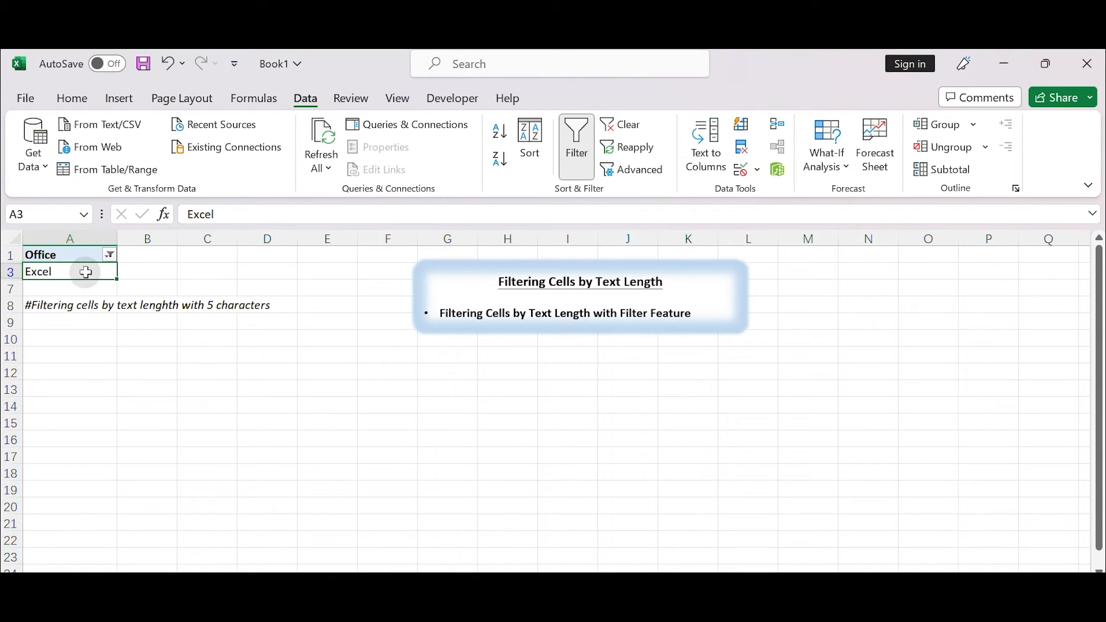
mouse_move(146, 318)
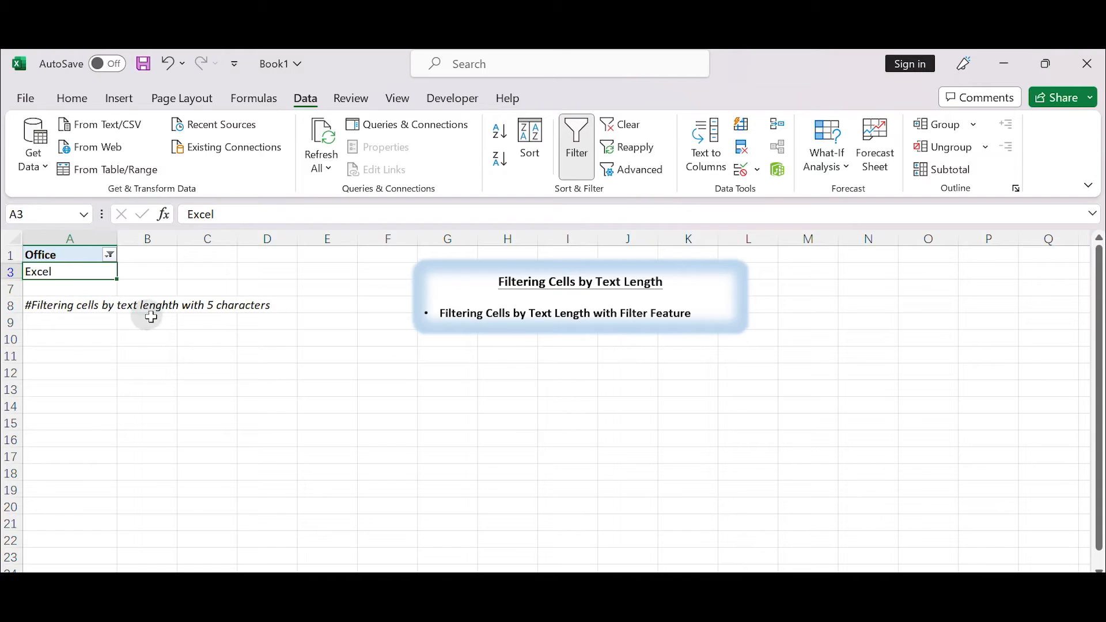
mouse_move(279, 324)
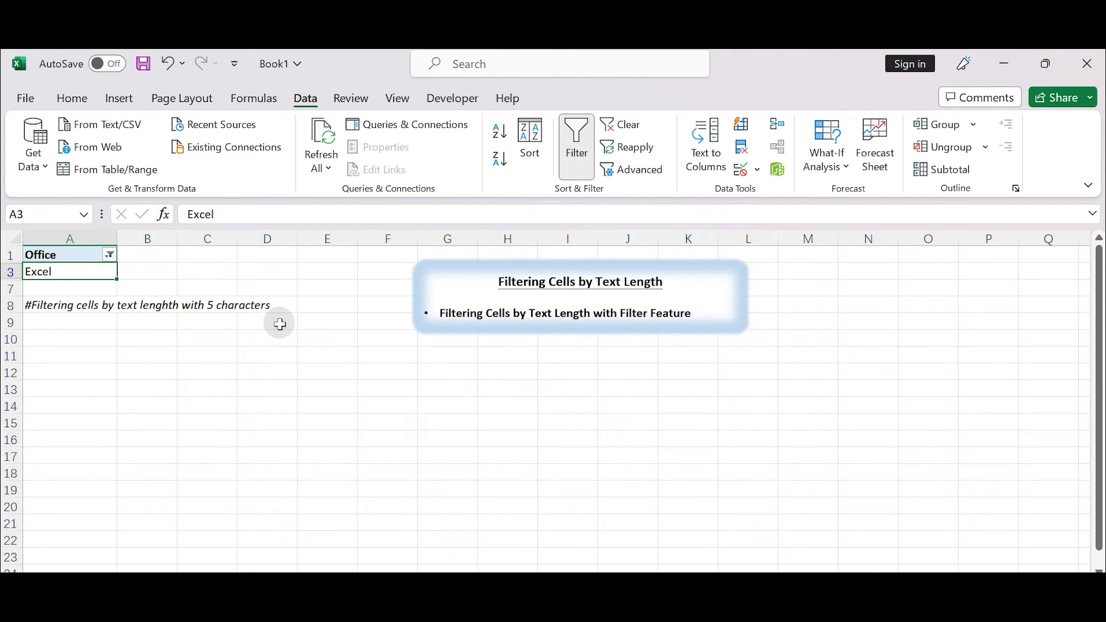
mouse_move(274, 347)
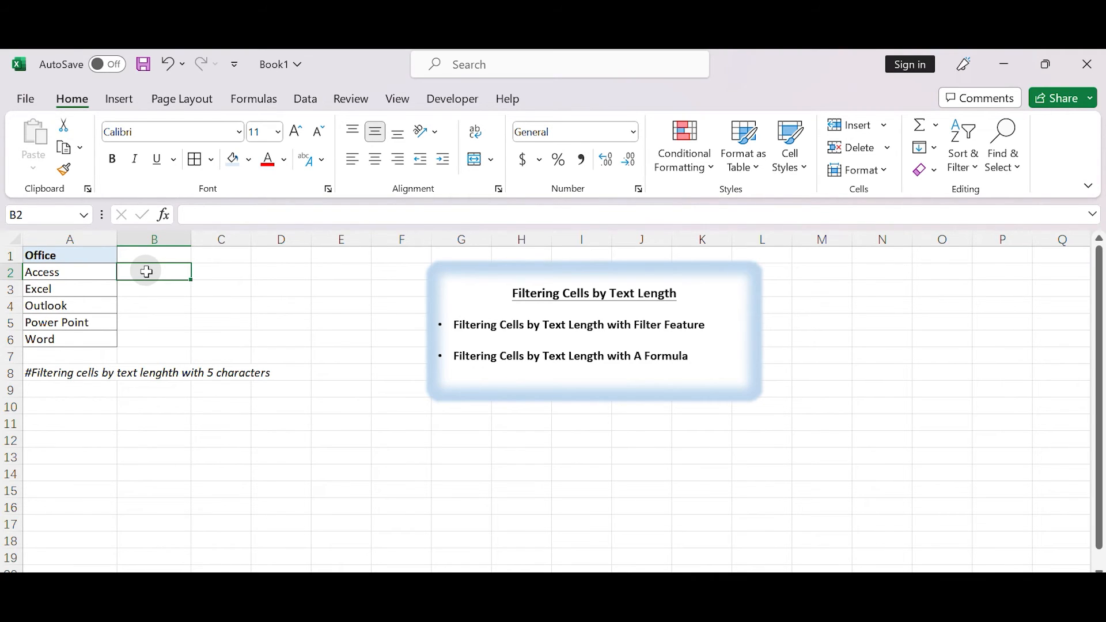
Enter =IF(LEN(A2)=5,A2,"") in B2 so only five-character names are returned
double_click(154, 272)
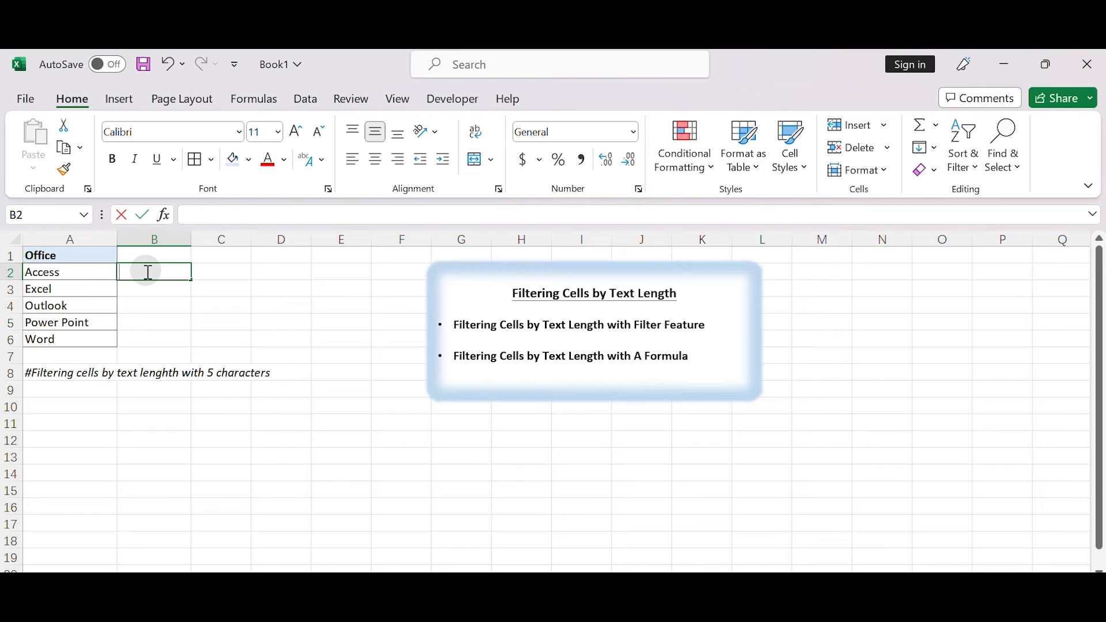
text(=)
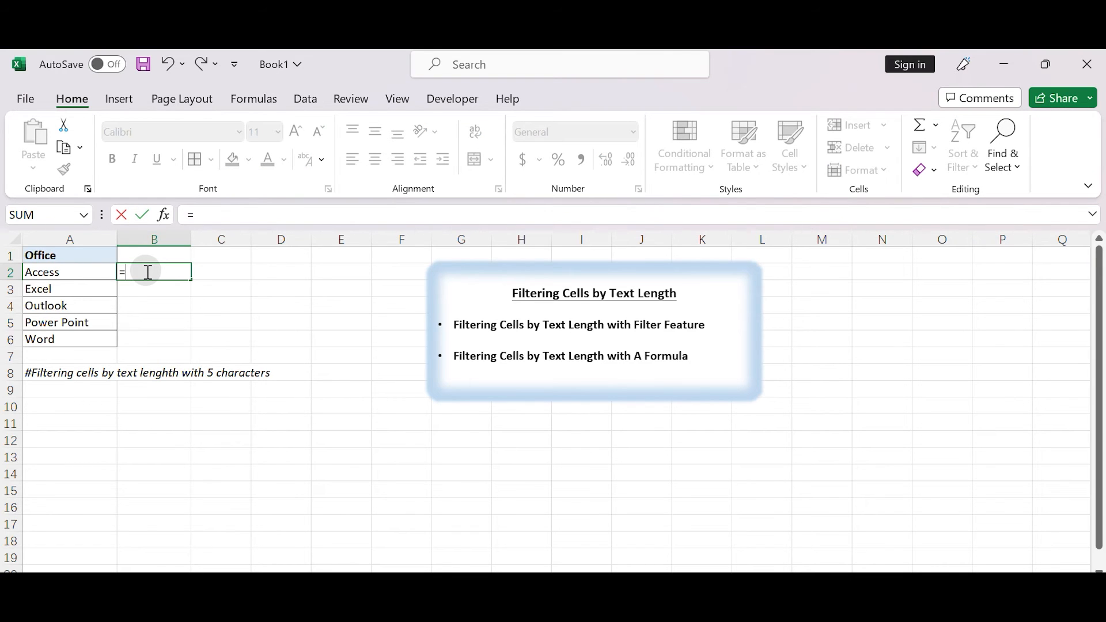
text(IF(LEN()
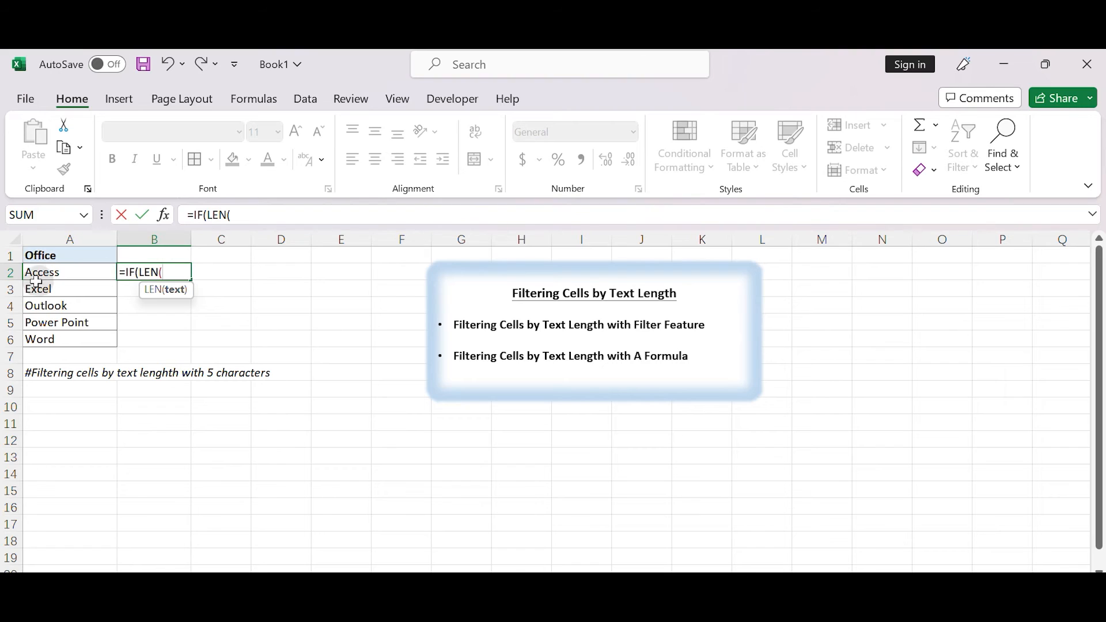
text(A2)=)
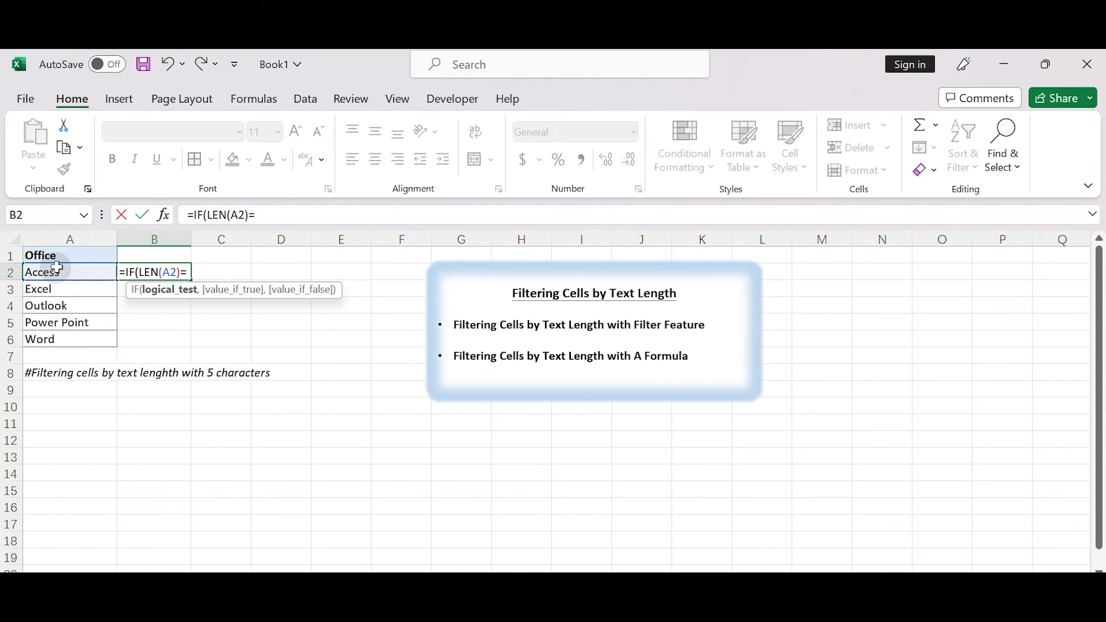
text(5,A2)
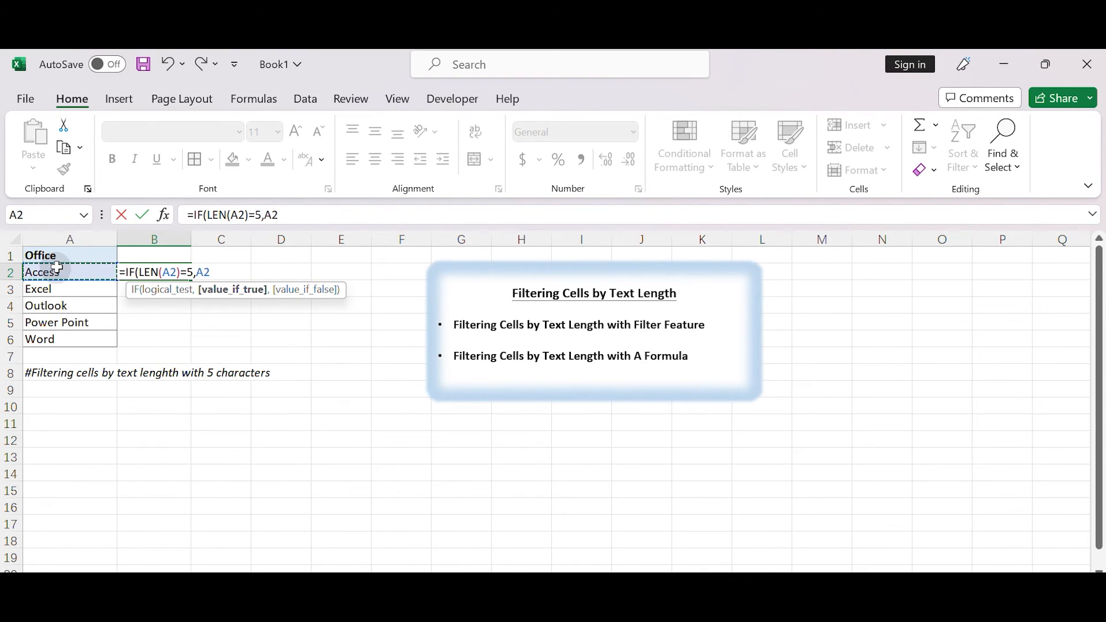
text(,"")
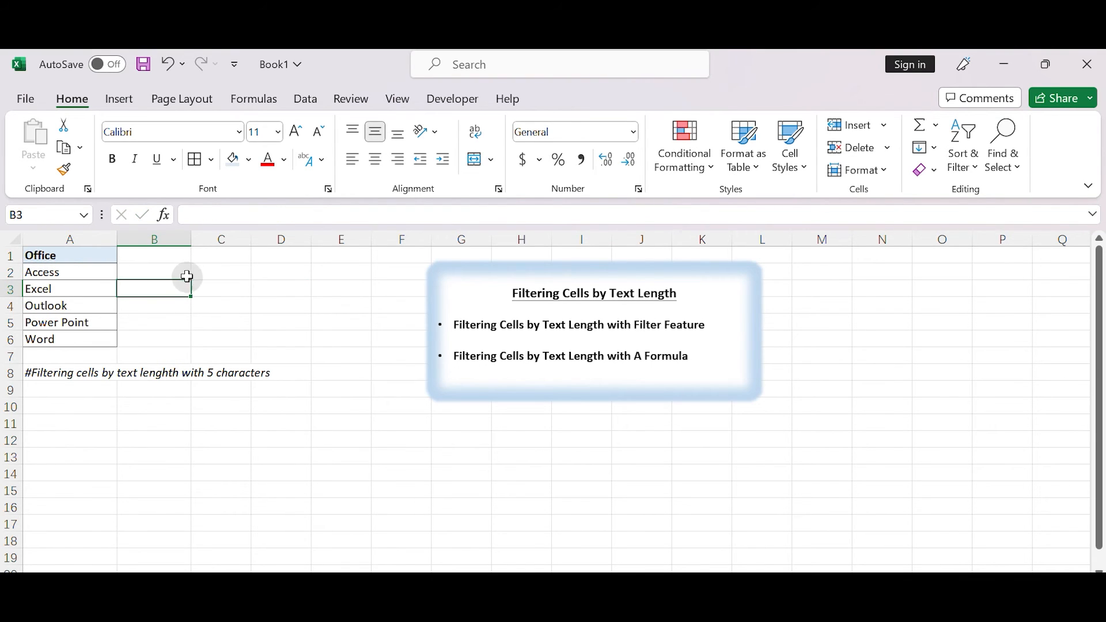
Fill the IF/LEN formula down B2:B6 and check the results, with only Excel returned beside its entry
click(154, 272)
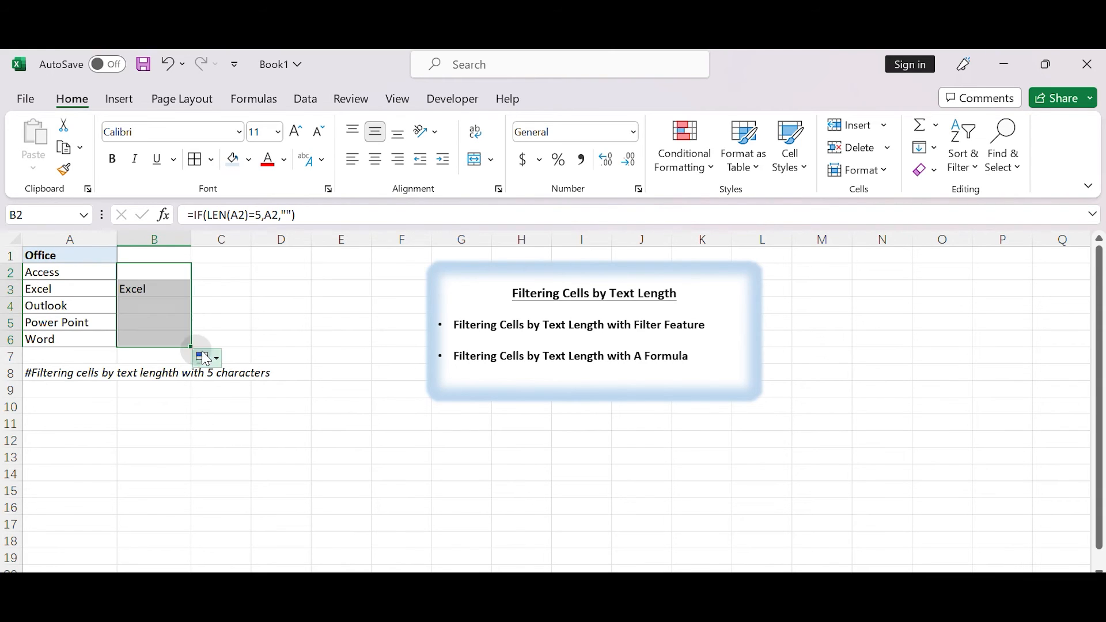
click(153, 288)
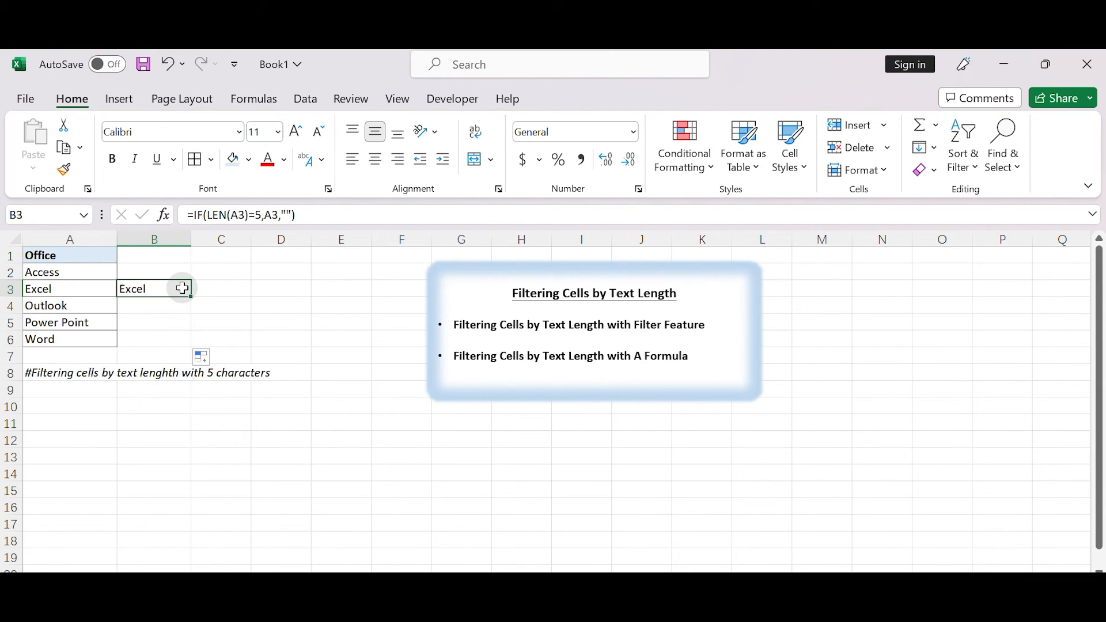
mouse_move(196, 289)
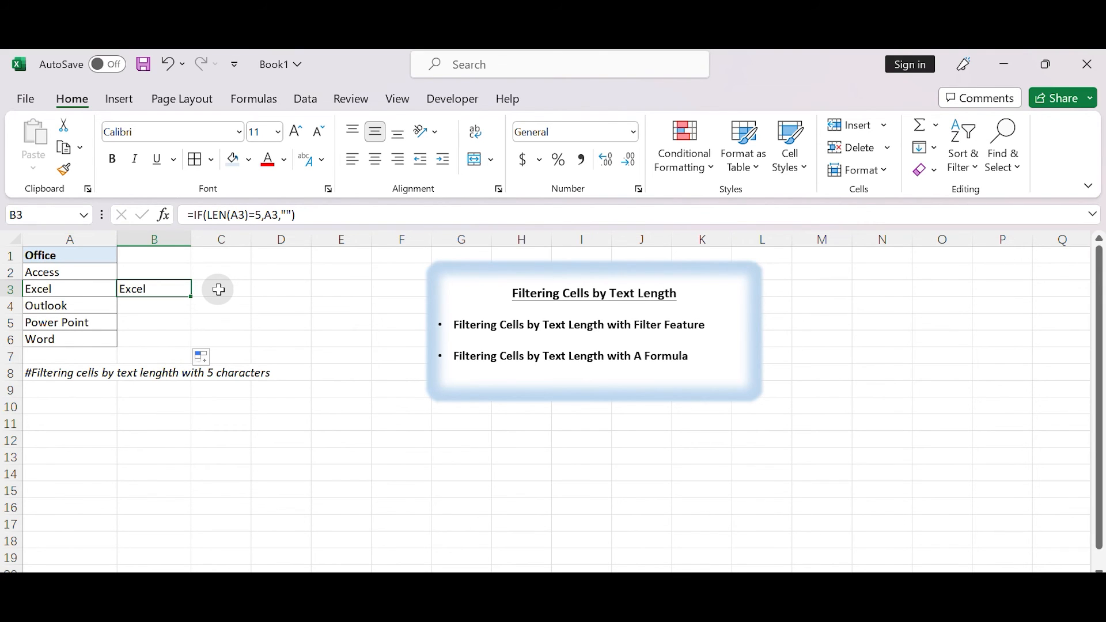
click(69, 272)
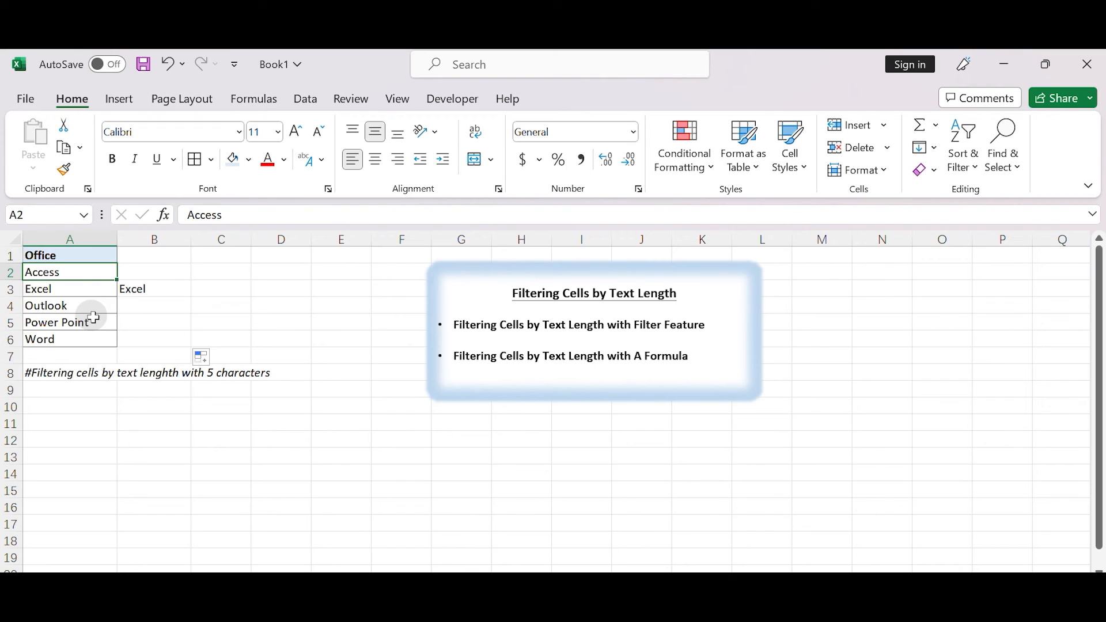
click(39, 339)
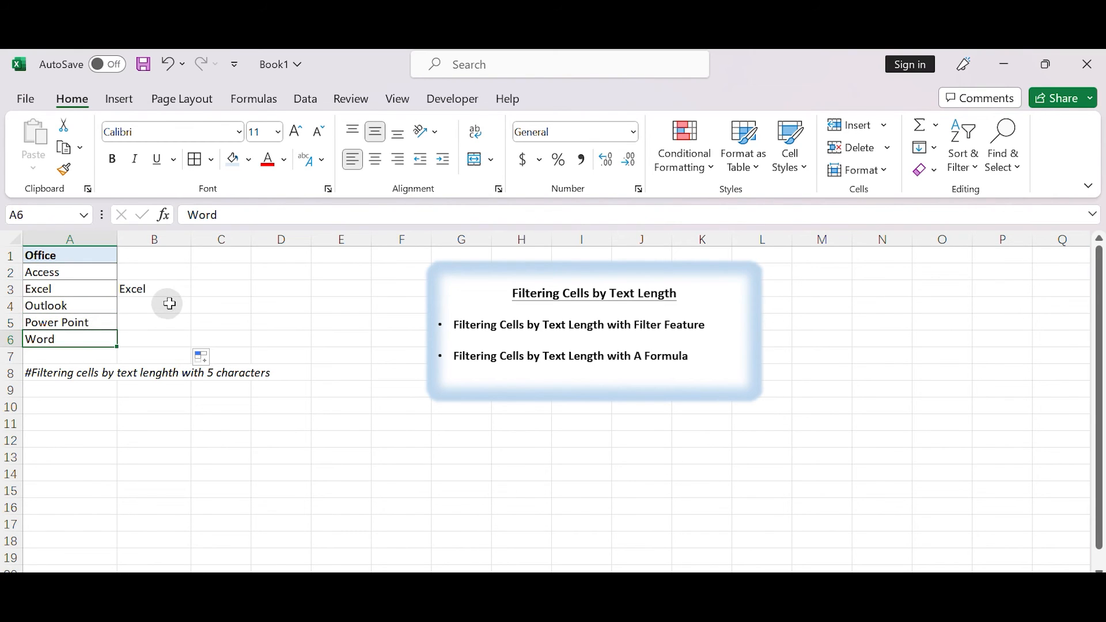
click(153, 339)
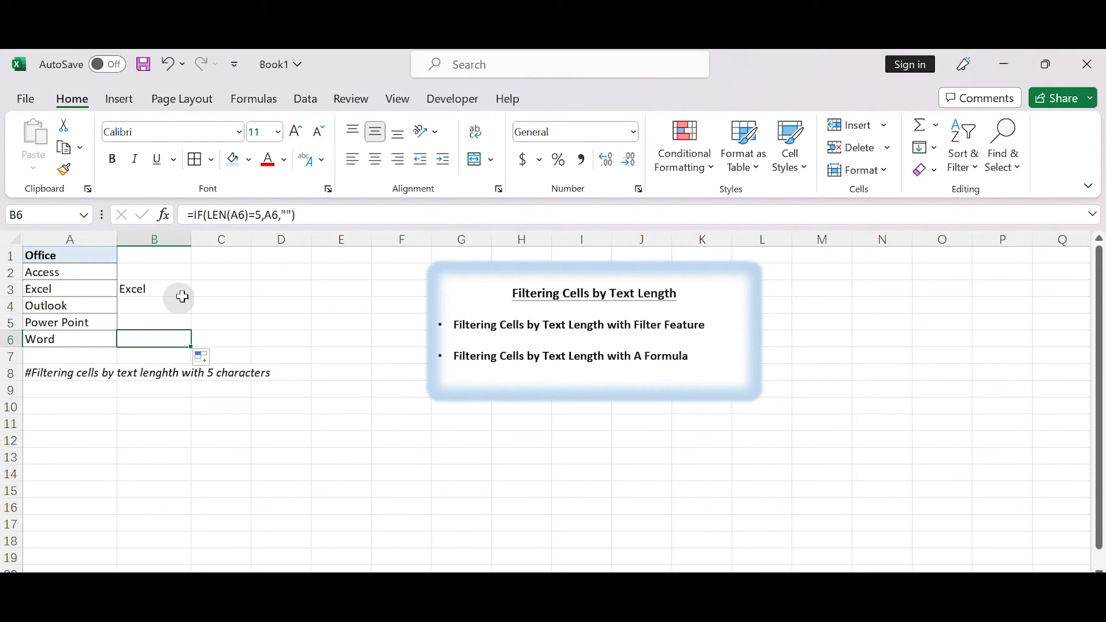
click(153, 288)
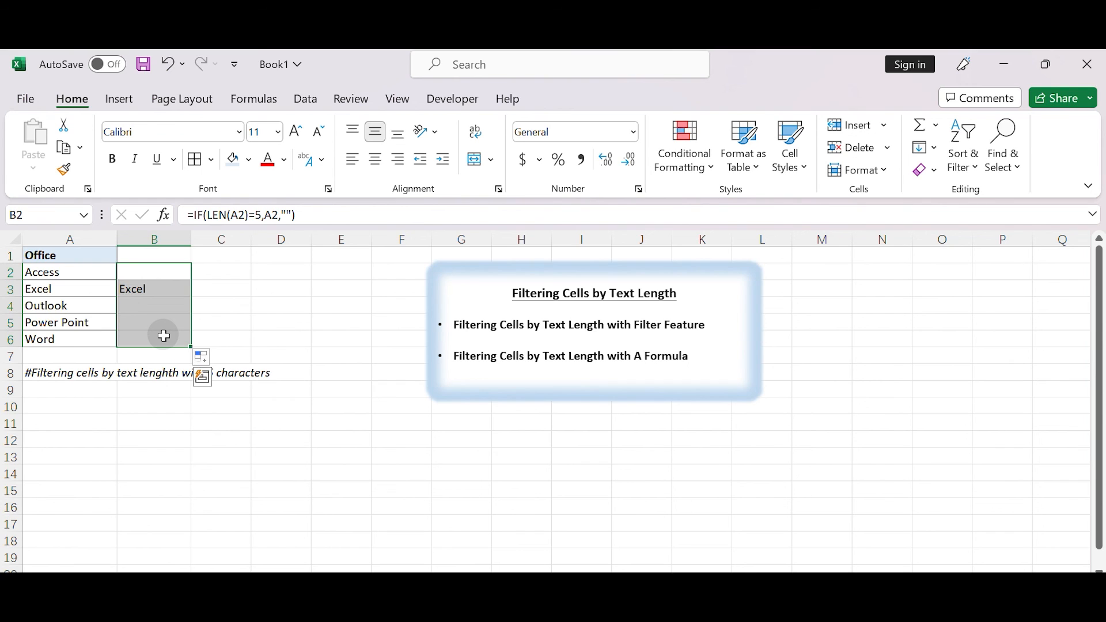
click(70, 272)
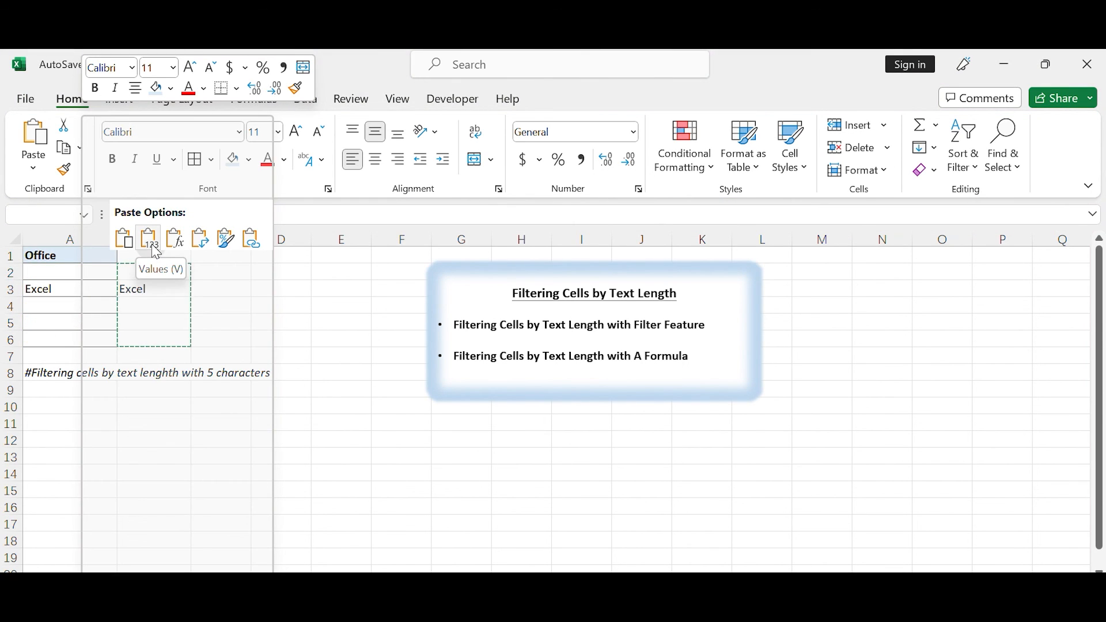
click(148, 238)
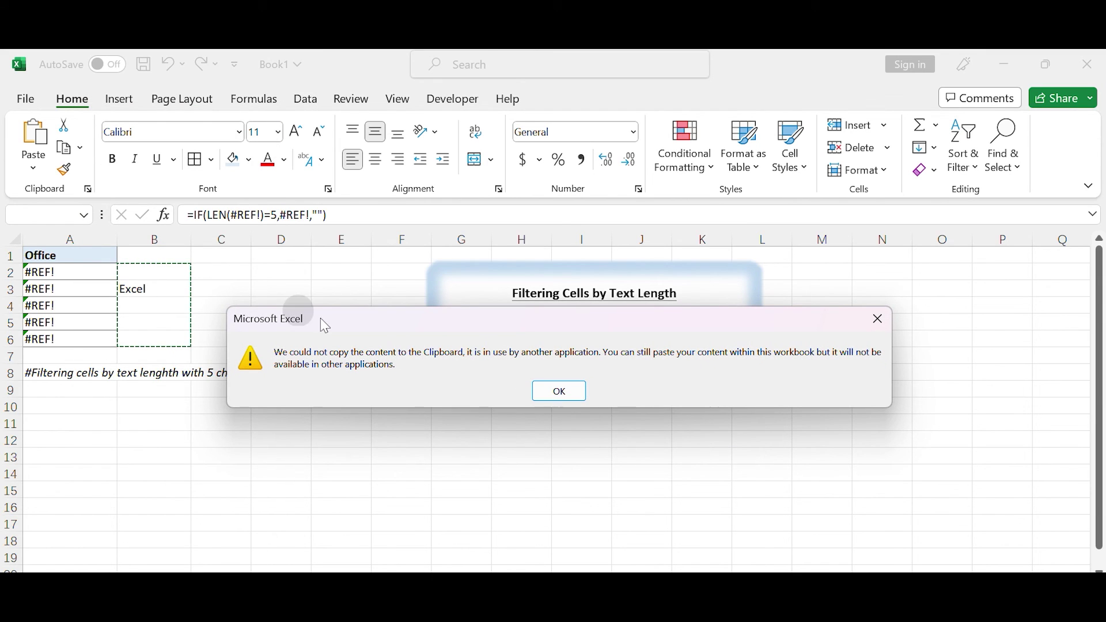
click(557, 390)
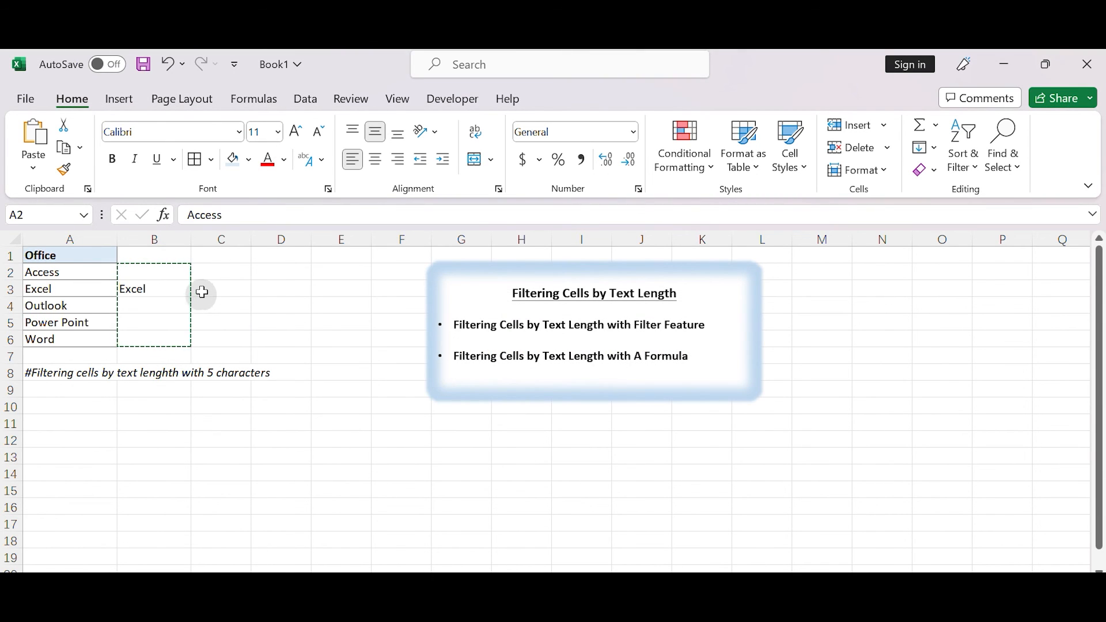
text(=IF(LEN(A3)=5,A3,""))
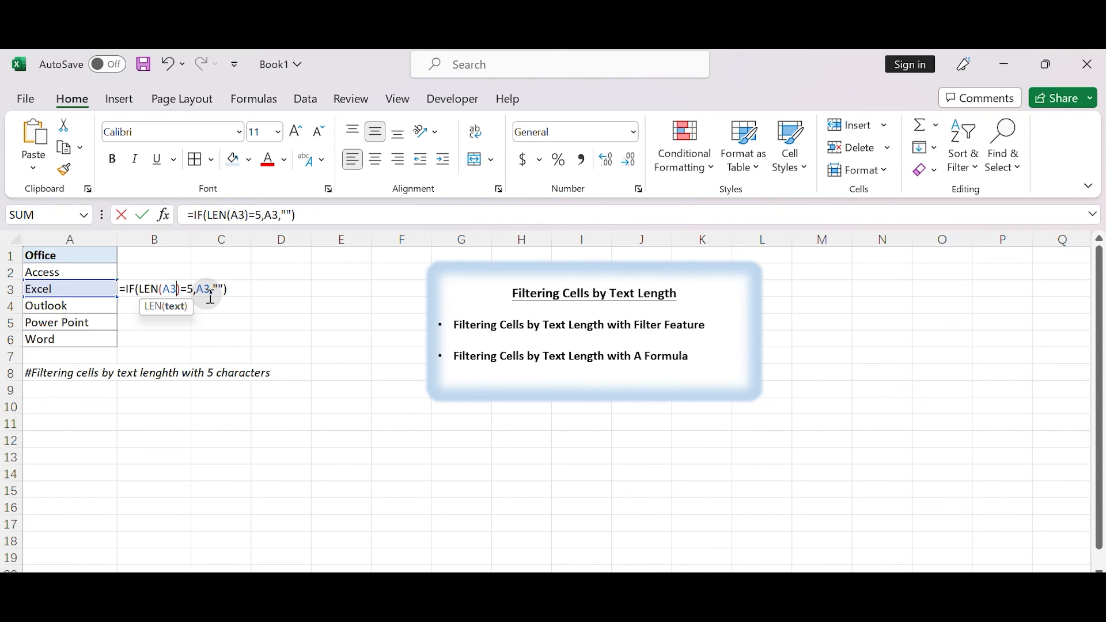